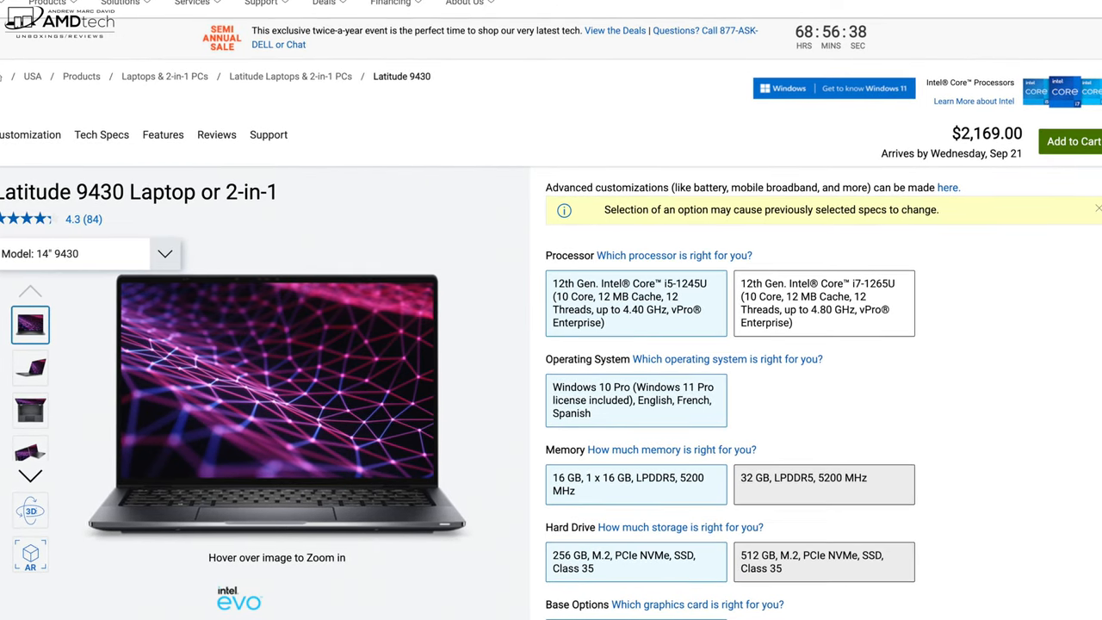
scroll("down", 3)
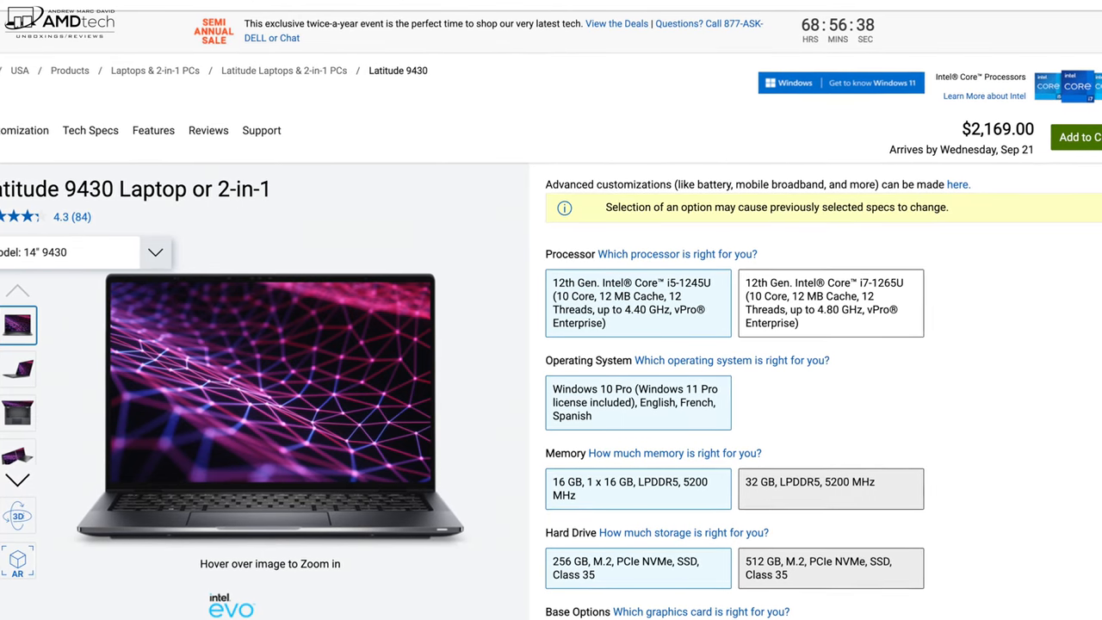
scroll("down", 3)
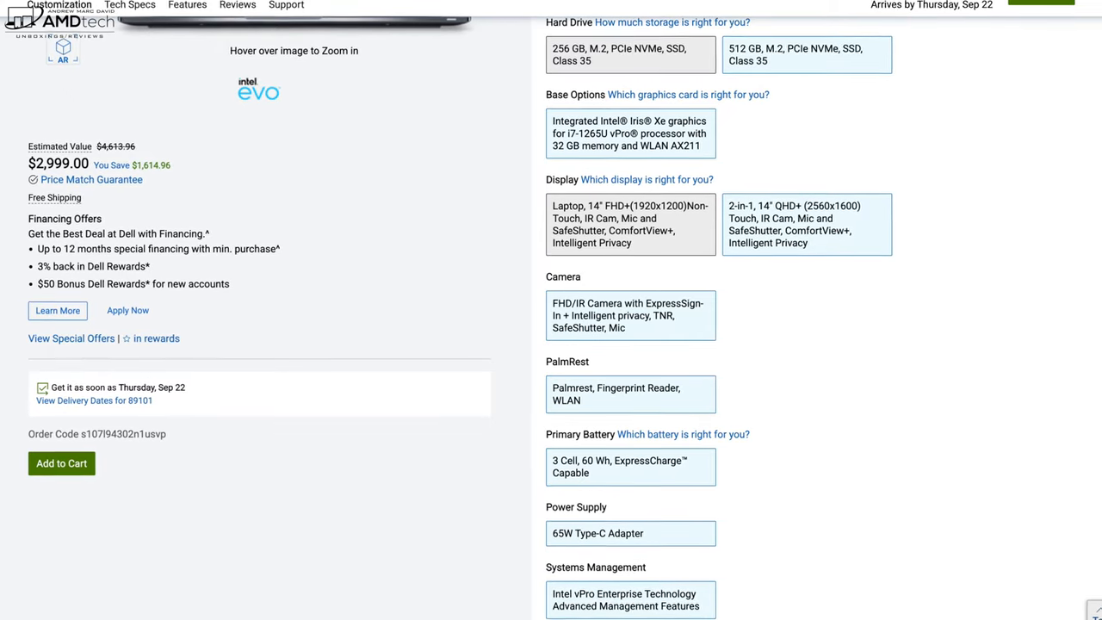
scroll("down", 3)
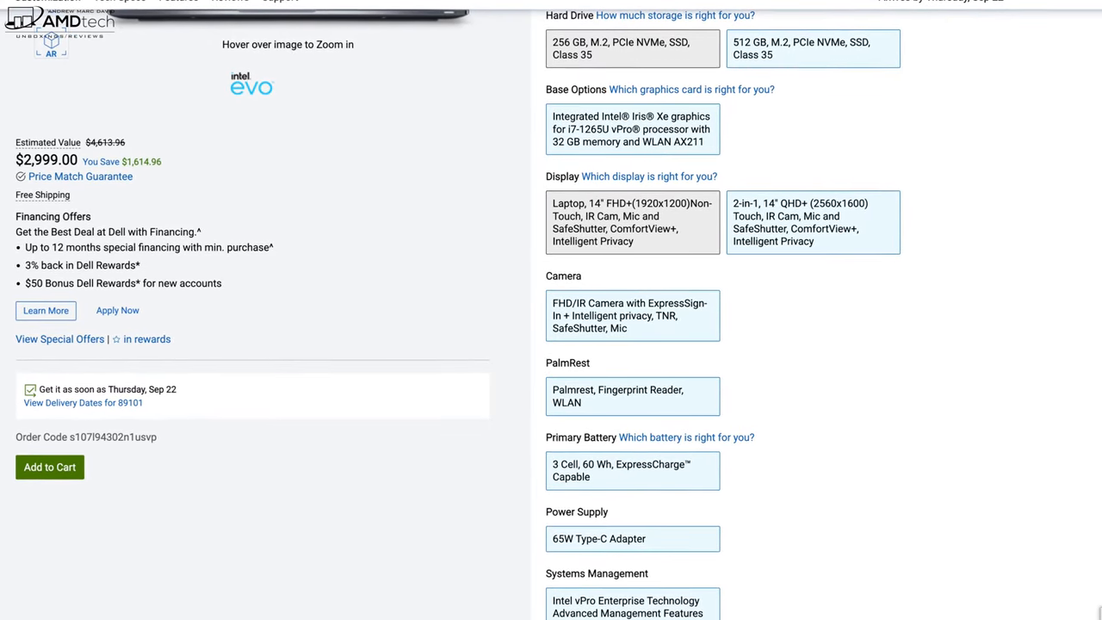